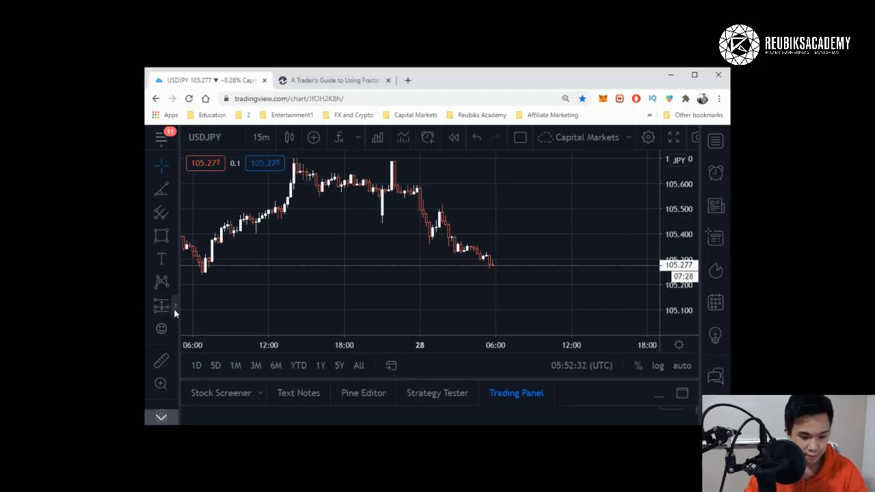
Open the Forecasting and Measurement tools list in the left toolbar
click(161, 305)
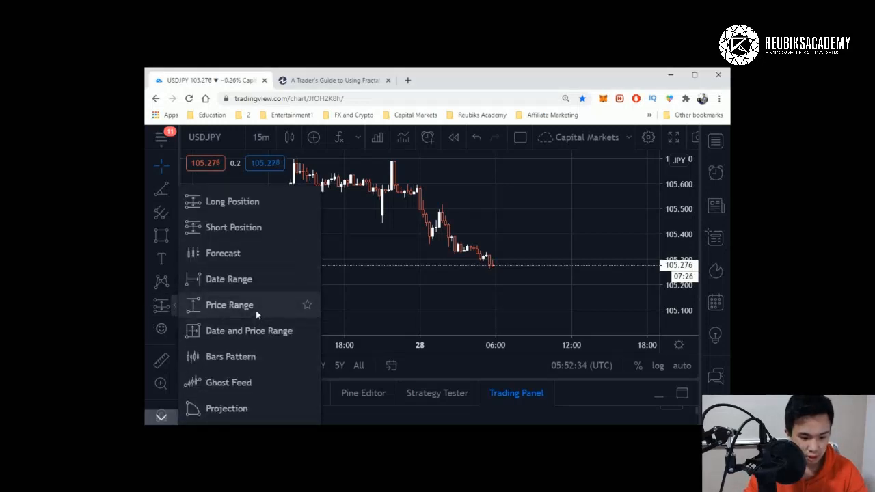
mouse_move(232, 204)
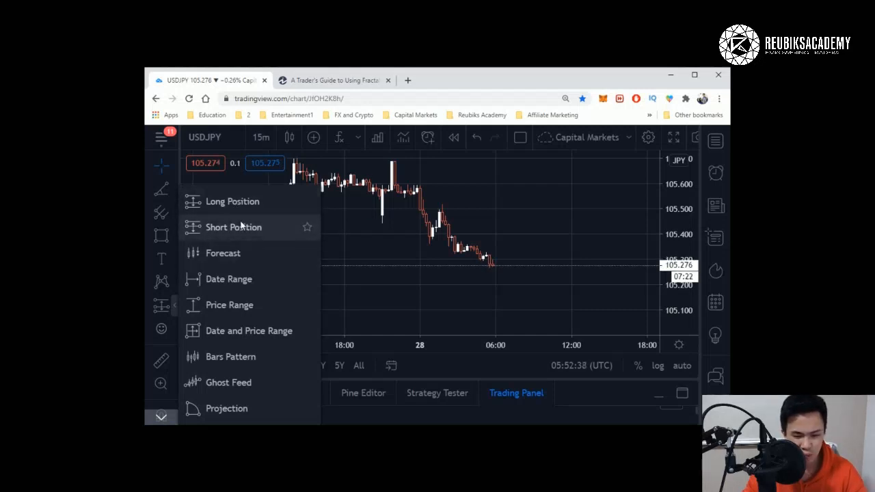
mouse_move(240, 206)
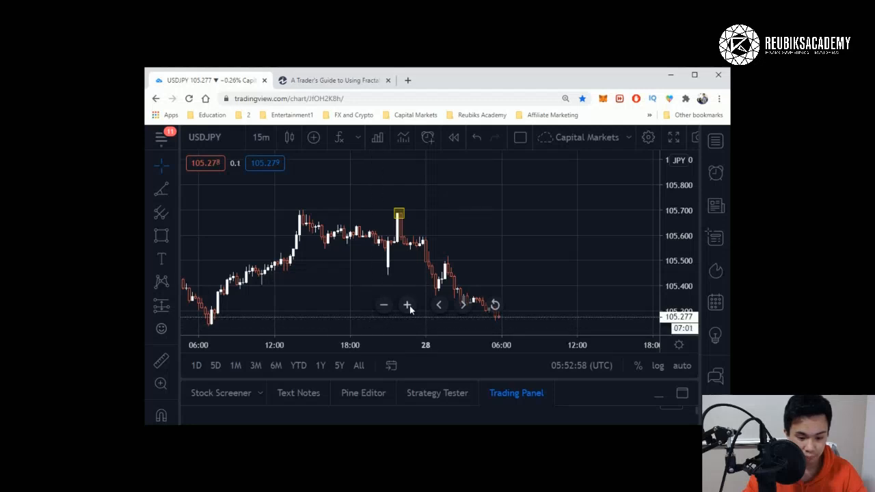
Drop a Short Position beside the spike candle and drag stop and target to a 7.78 risk/reward
click(407, 304)
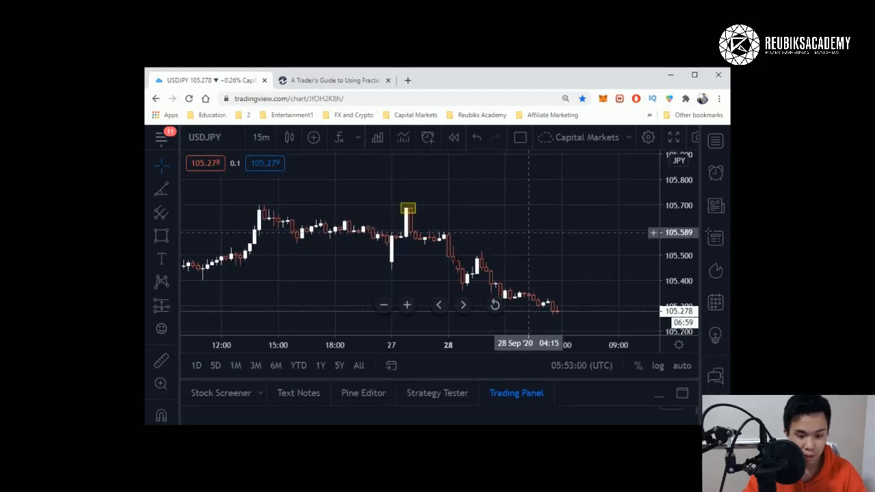
click(161, 305)
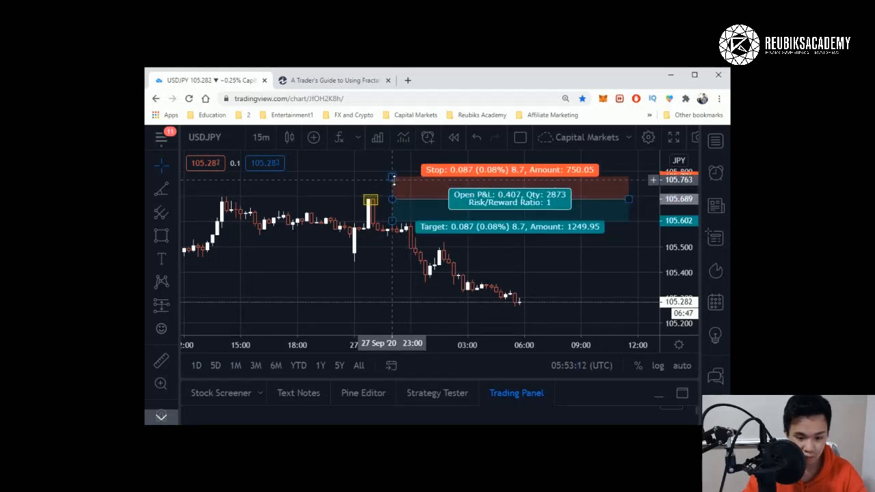
drag(392, 180, 392, 190)
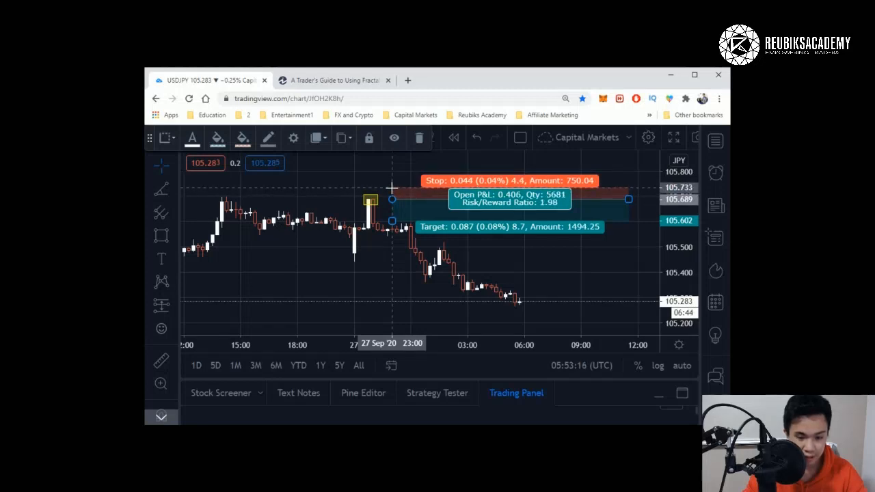
drag(510, 181, 509, 165)
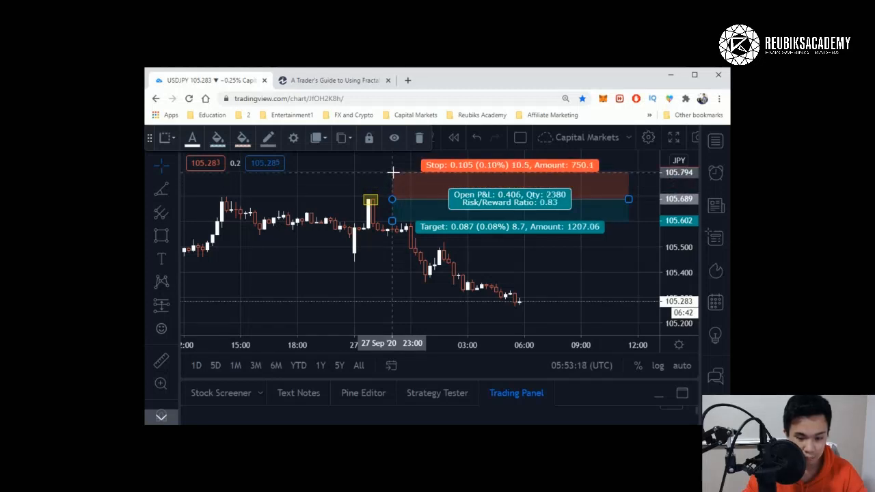
drag(391, 172, 388, 184)
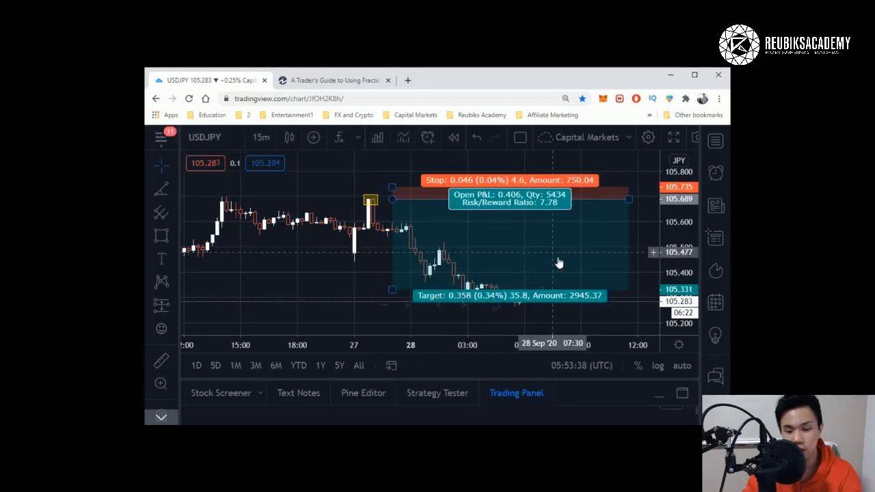
mouse_move(542, 207)
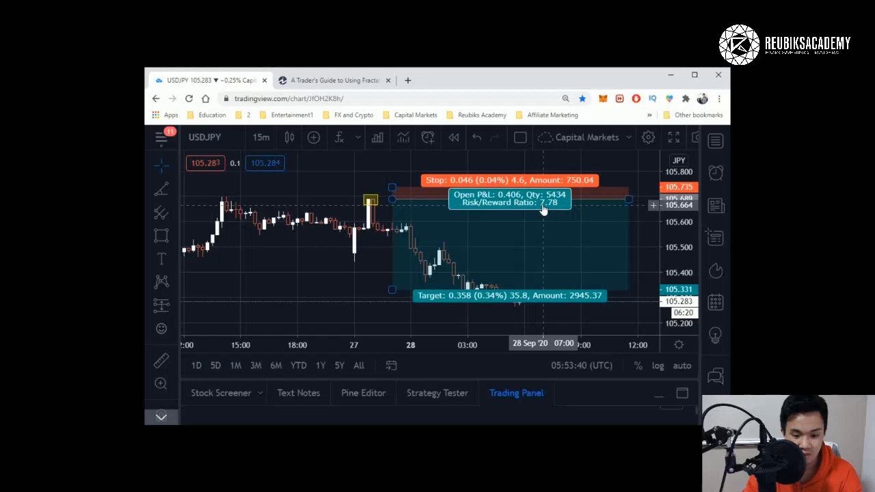
mouse_move(541, 225)
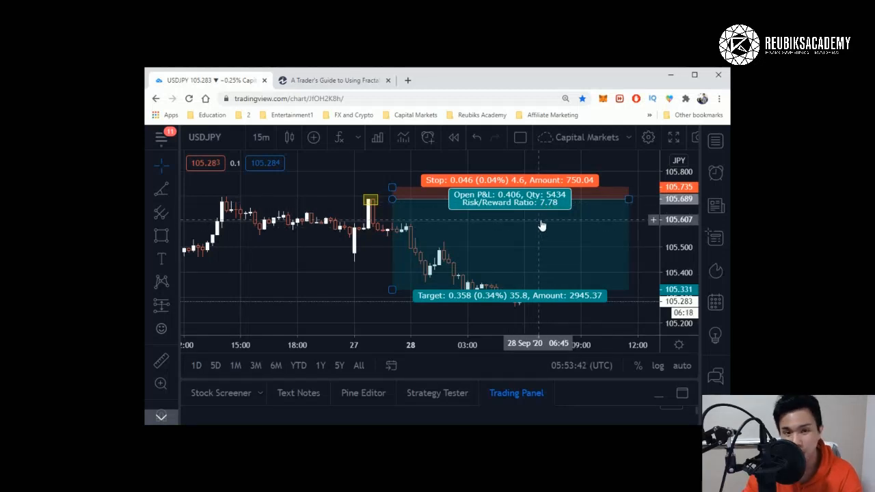
mouse_move(539, 218)
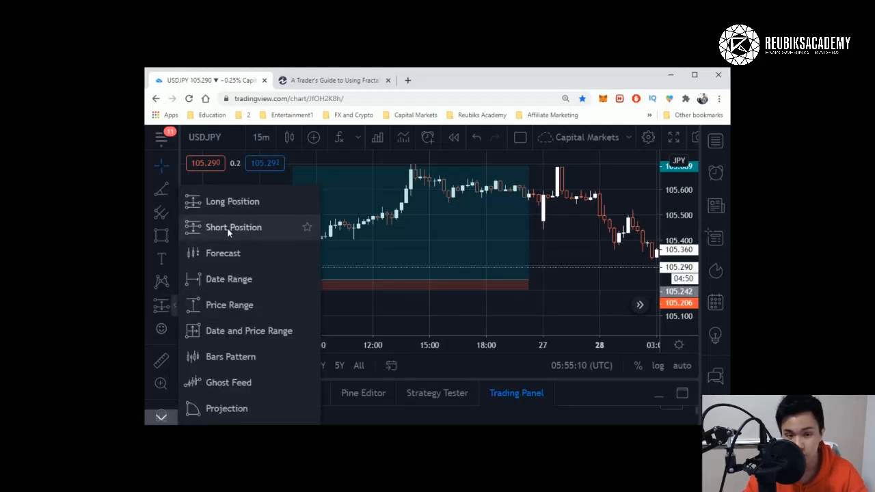
Close the tools list and enter bar replay mode from around 25 September
click(233, 227)
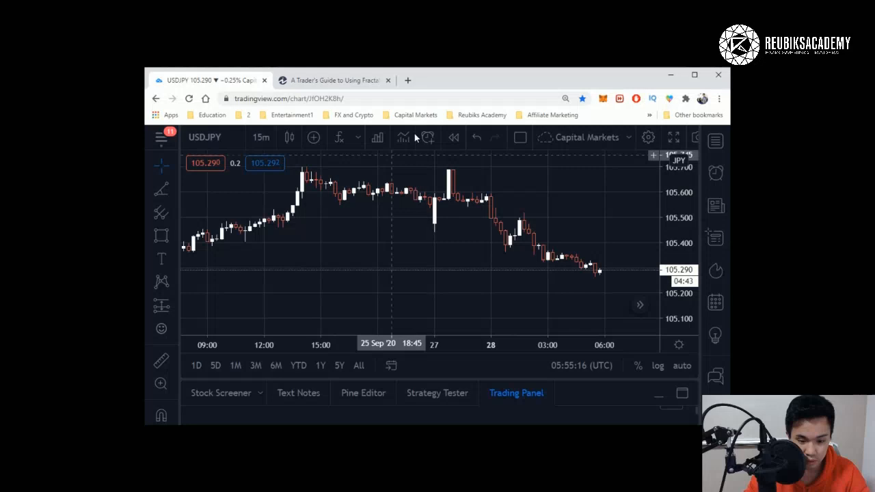
mouse_move(574, 200)
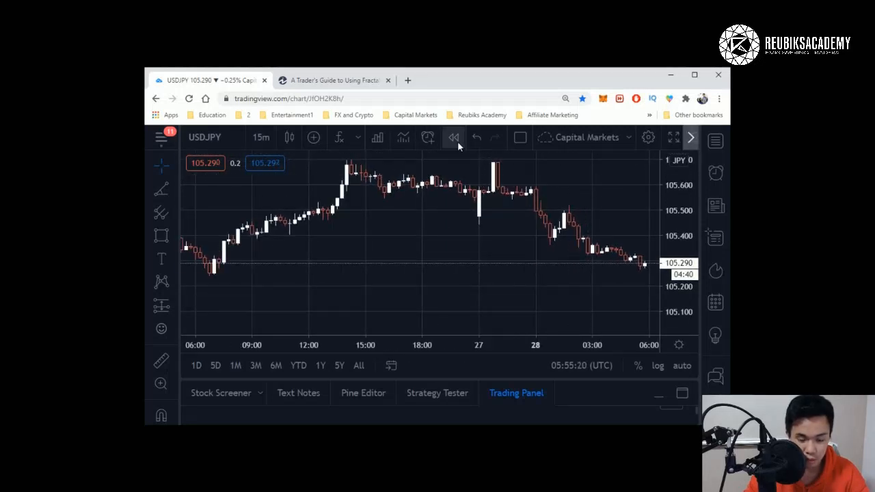
click(453, 138)
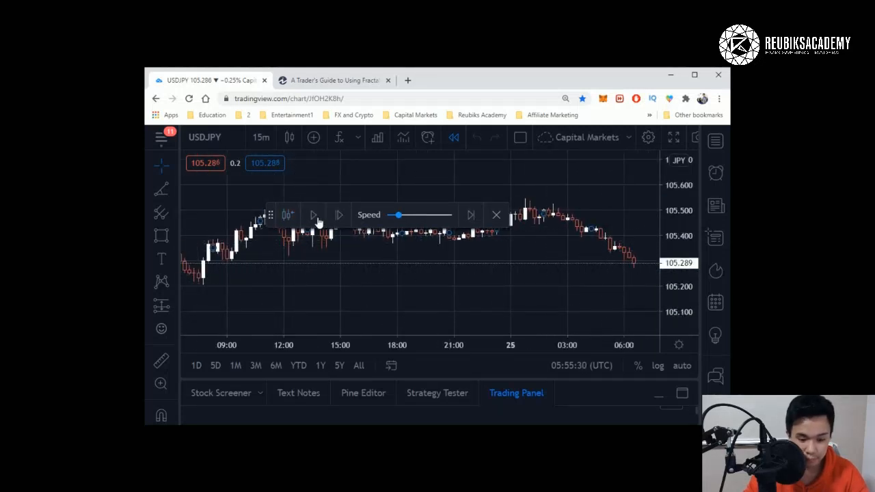
Play the replay forward, advancing candles from 25 into 27 September
click(312, 215)
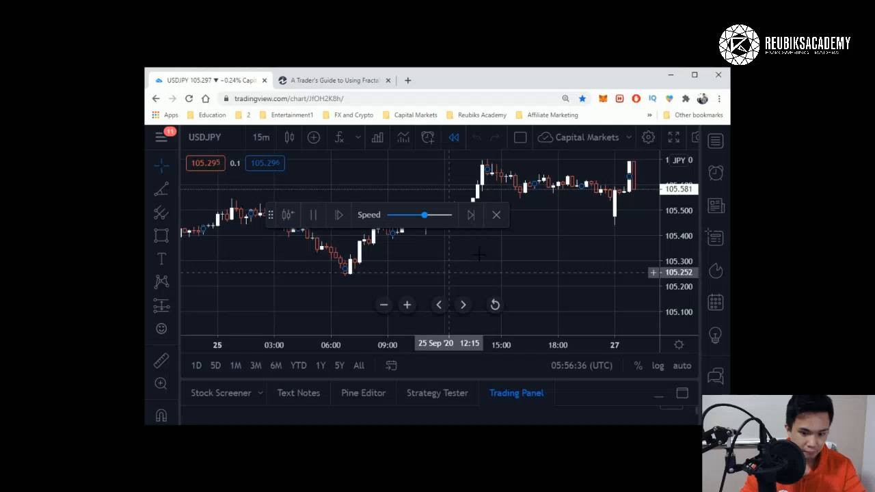
Exit bar replay mode and confirm leaving it
click(497, 214)
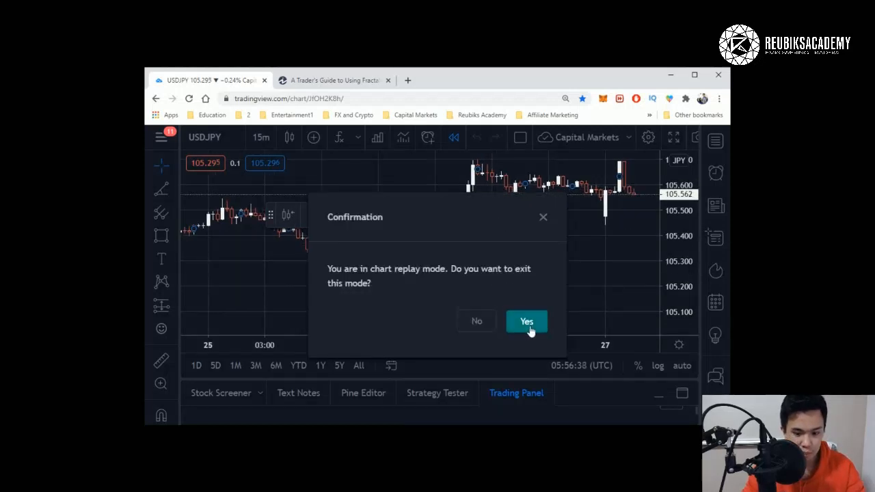
click(526, 320)
text(FX:USDJPY)
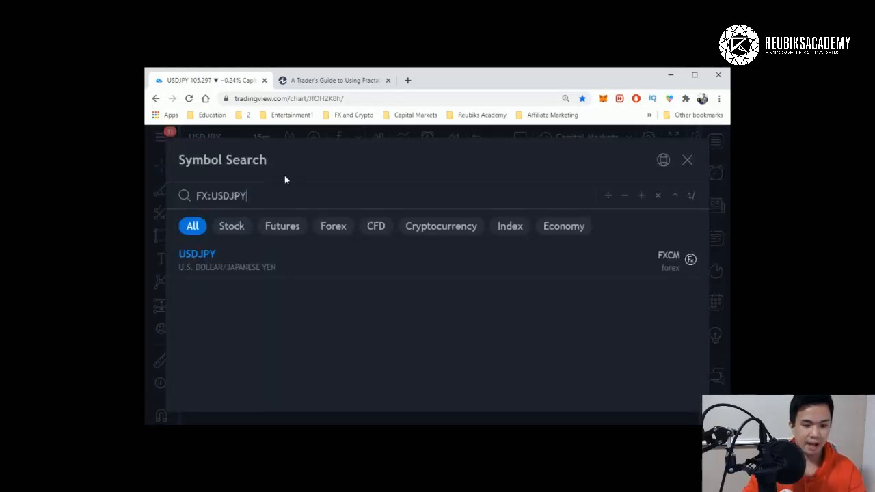
Append '/' to FX:USDJPY and select EURUSD as the divisor, retrying once
text(/FX:EURUSD)
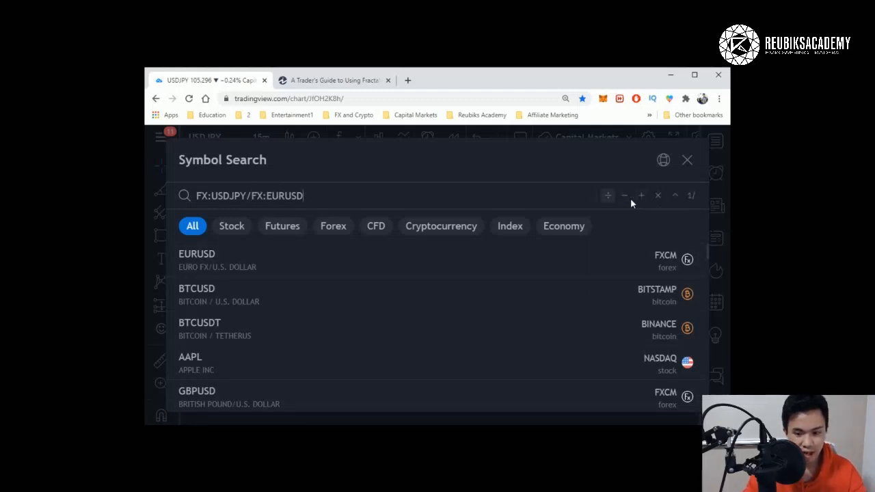
click(687, 159)
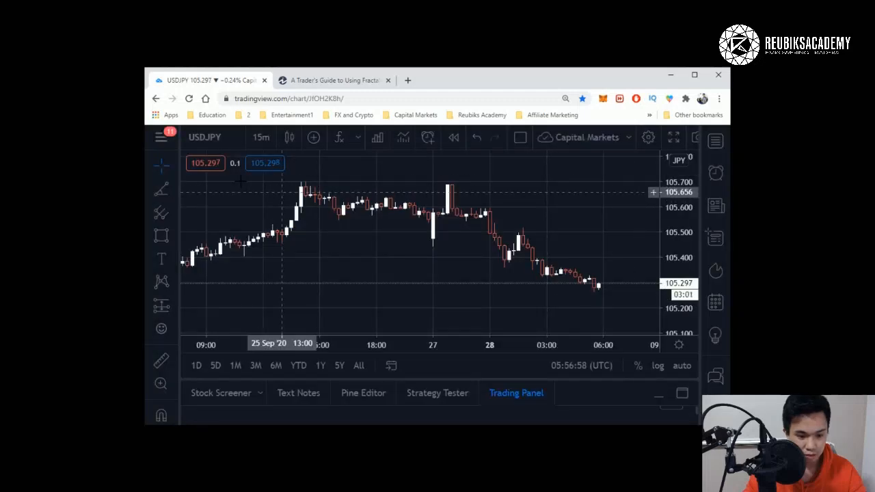
click(204, 137)
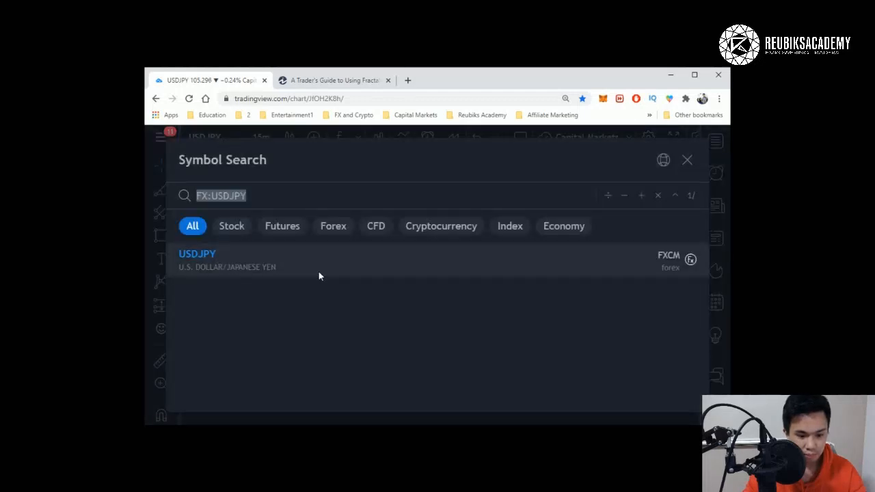
click(197, 259)
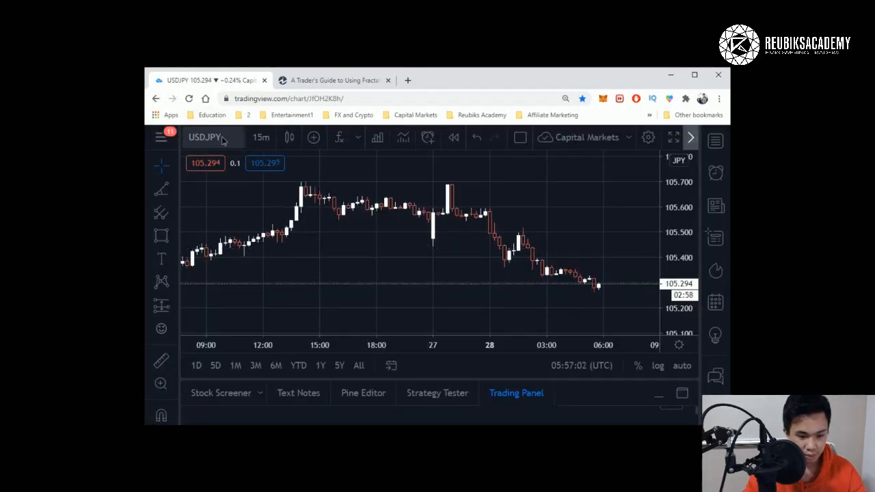
click(205, 137)
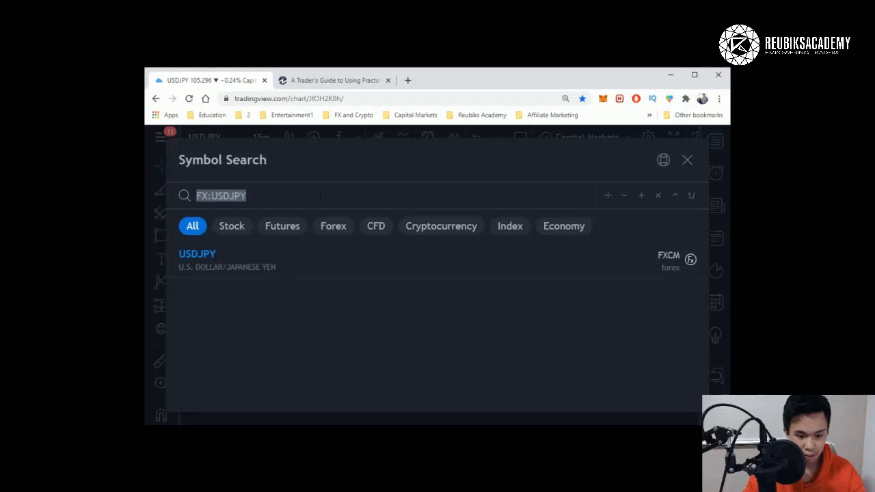
text(/)
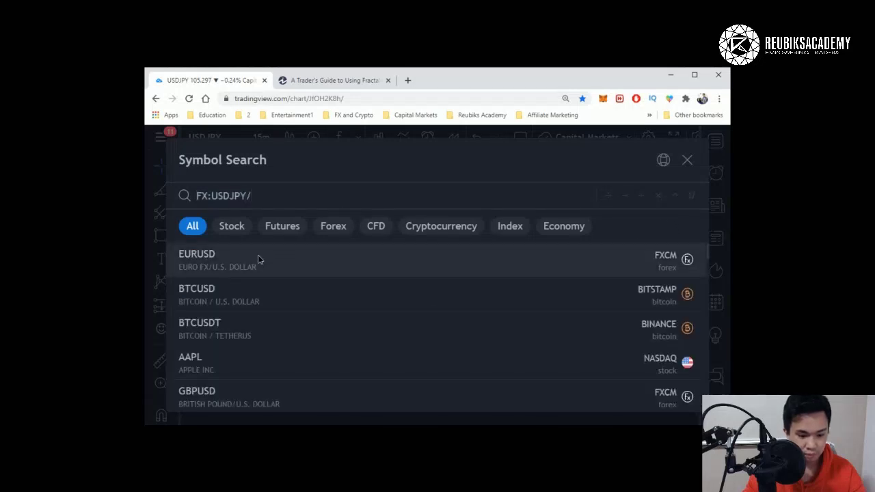
click(197, 260)
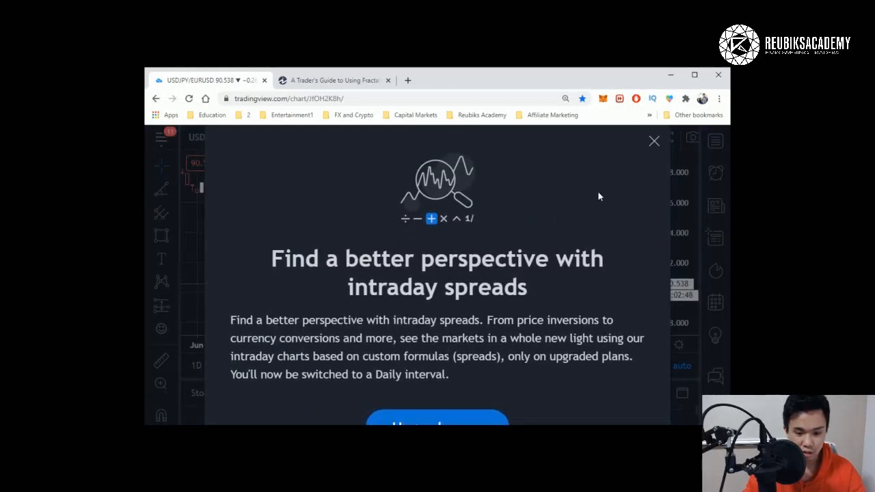
mouse_move(640, 166)
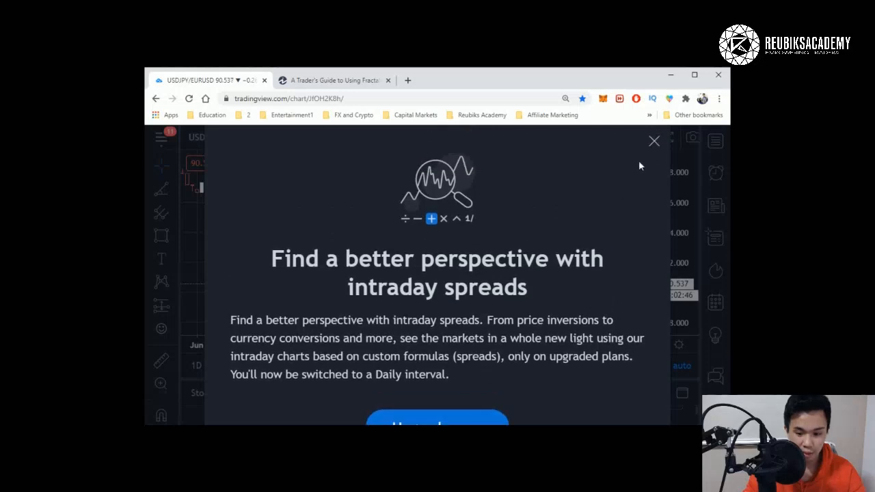
Close the intraday-spreads upgrade notice and open the main hamburger menu
click(654, 141)
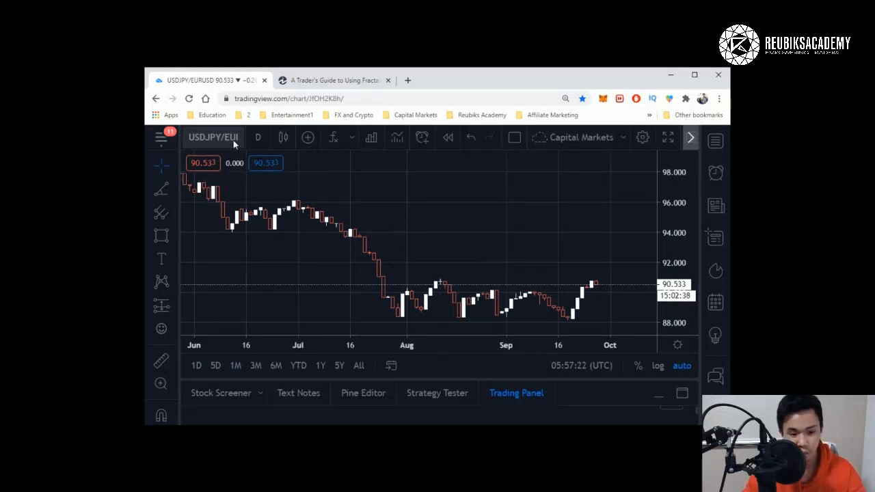
mouse_move(302, 212)
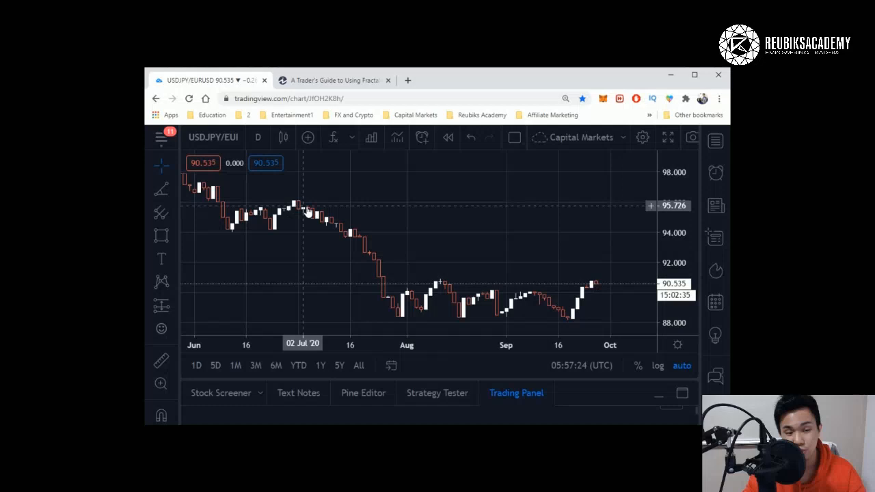
mouse_move(327, 203)
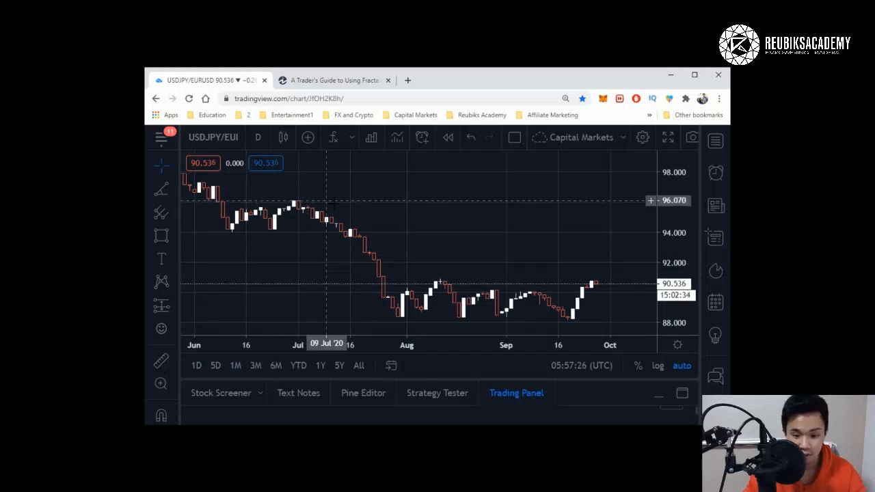
click(162, 138)
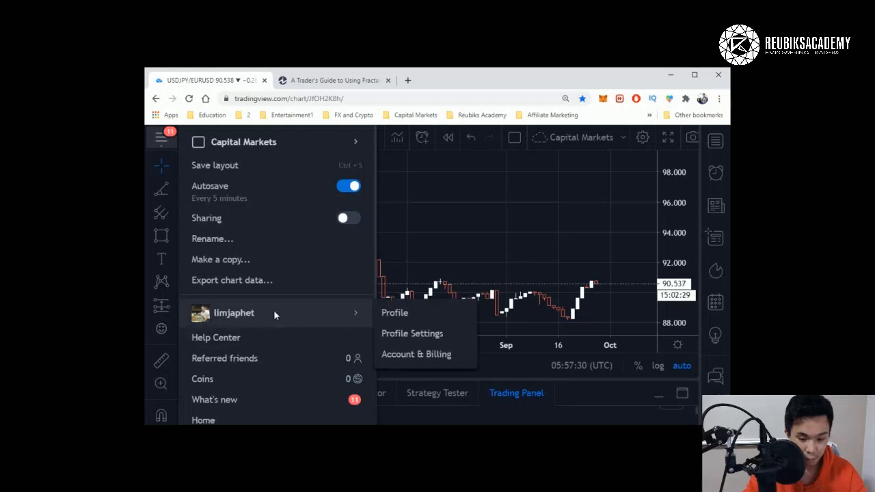
mouse_move(543, 226)
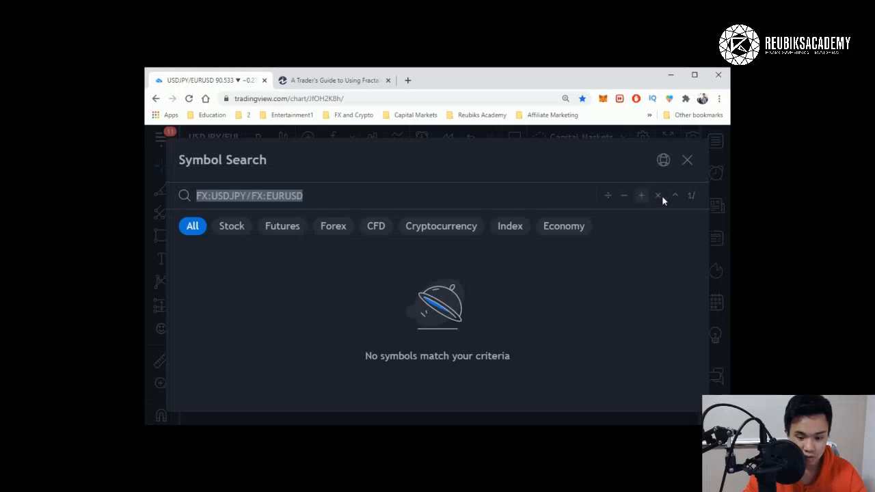
click(687, 159)
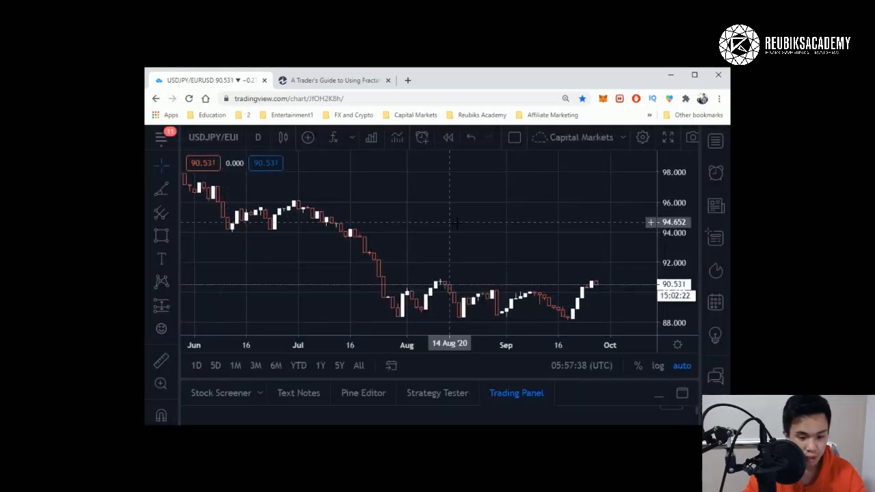
mouse_move(439, 218)
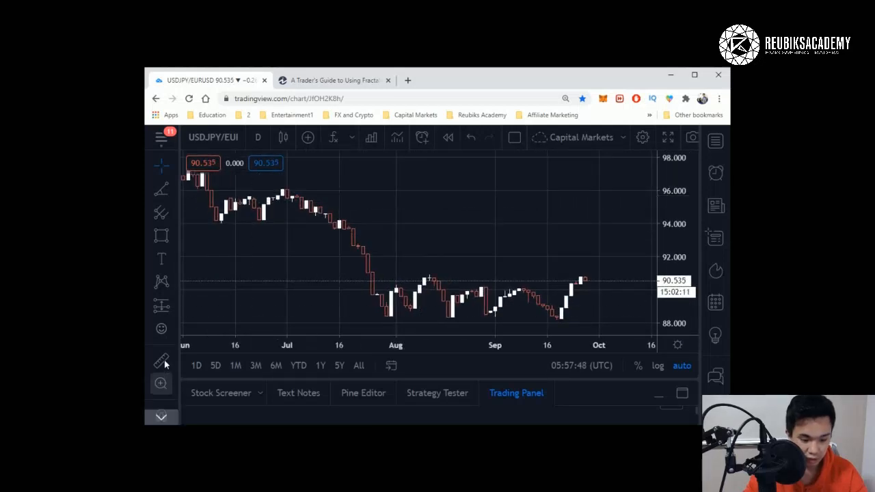
Move the daily ratio chart back to show January through May 2020
click(161, 360)
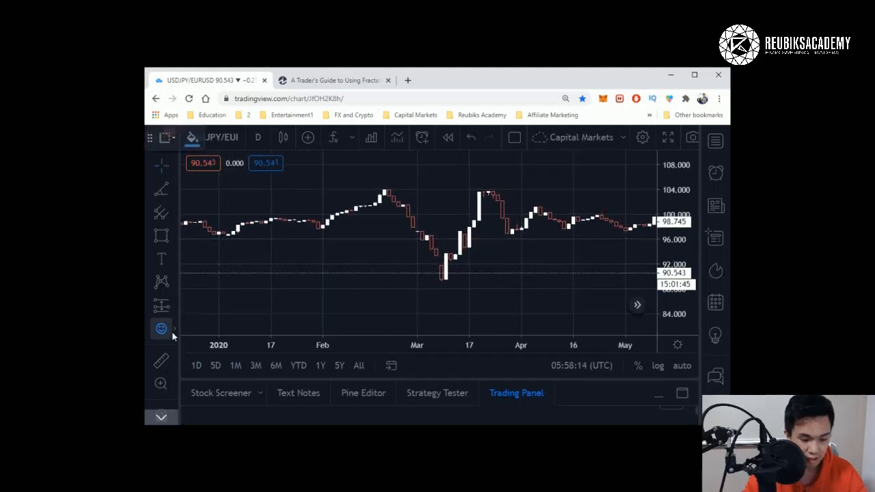
click(161, 329)
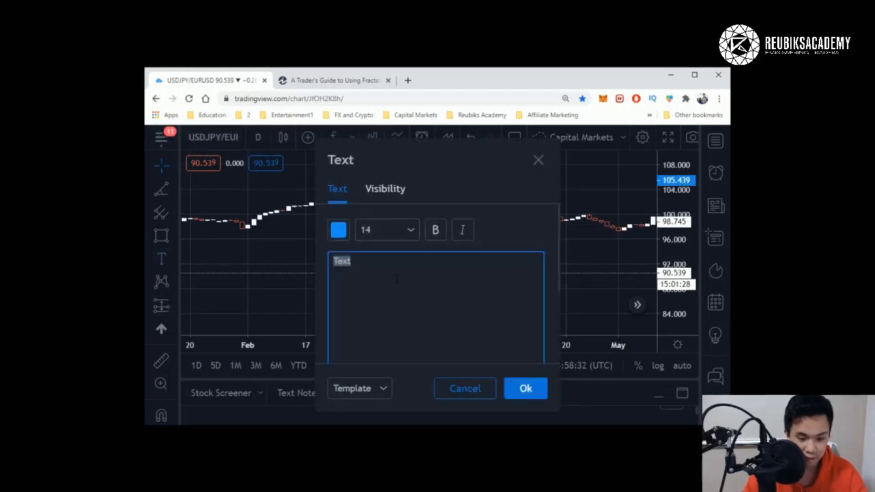
Enter 'Go Long' as the blue label text and confirm with Ok
text(Go)
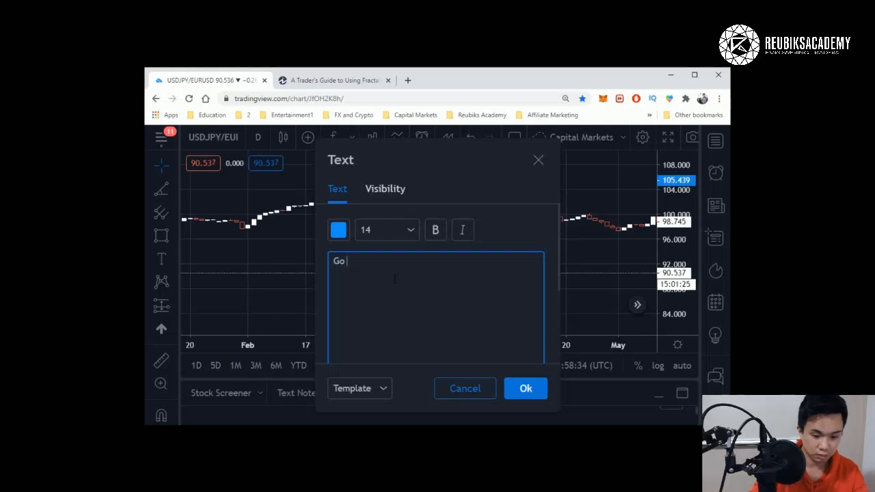
text(Long)
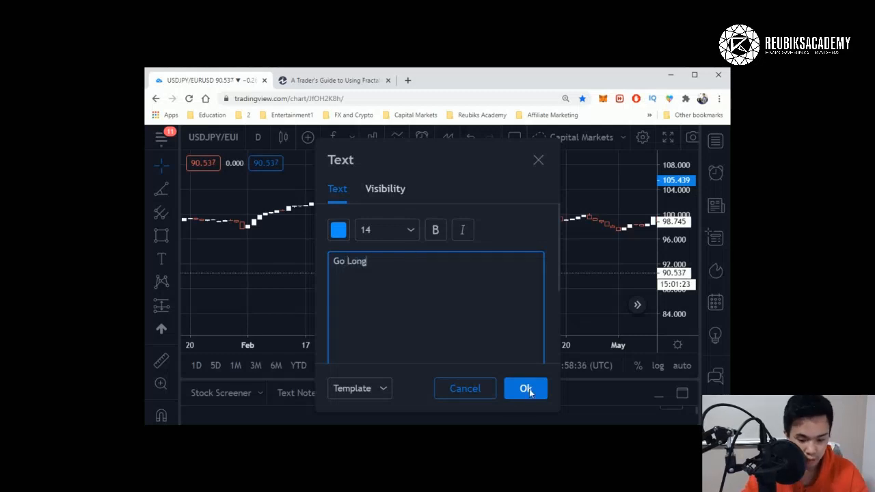
click(525, 388)
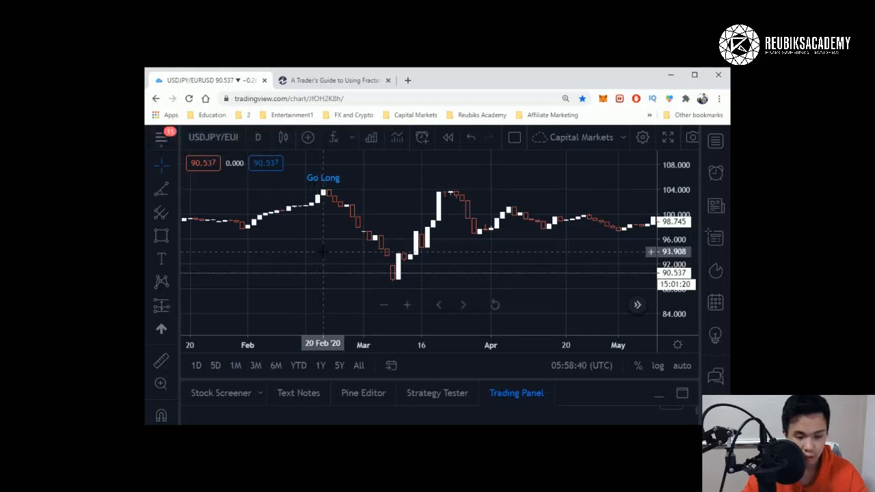
mouse_move(313, 186)
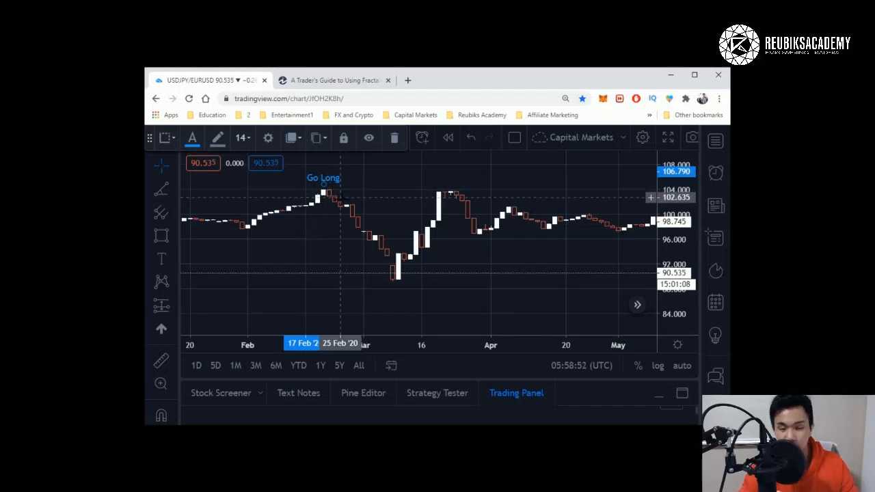
mouse_move(342, 192)
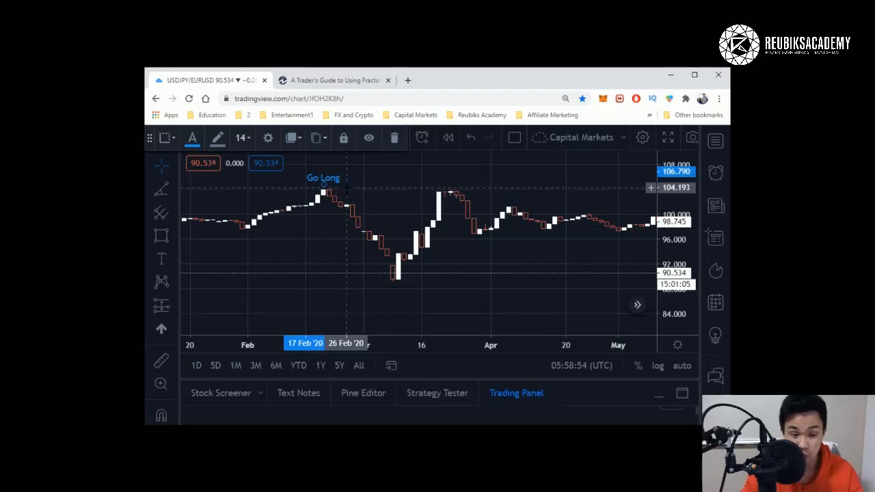